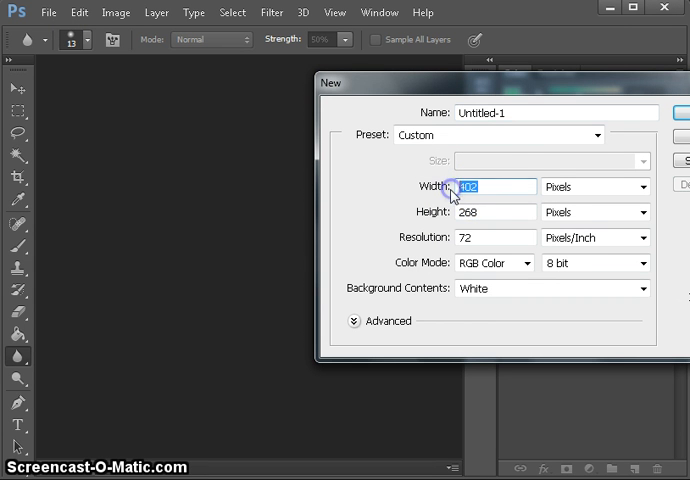
Enter a width of 200 pixels and a height of 100 pixels for the new document.
left_click(494, 212)
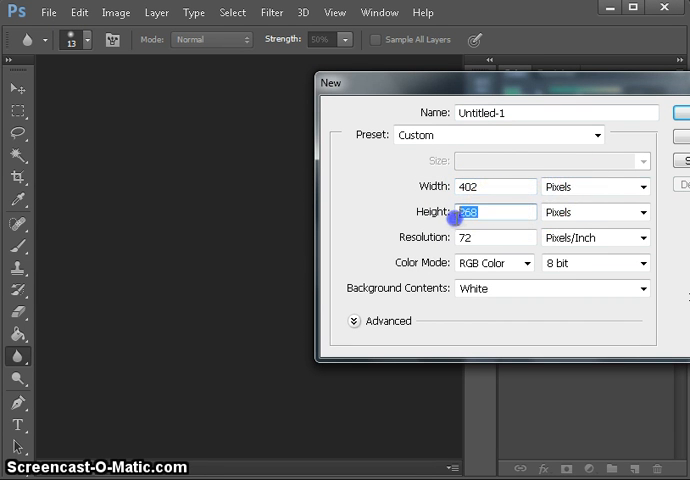
left_click(642, 188)
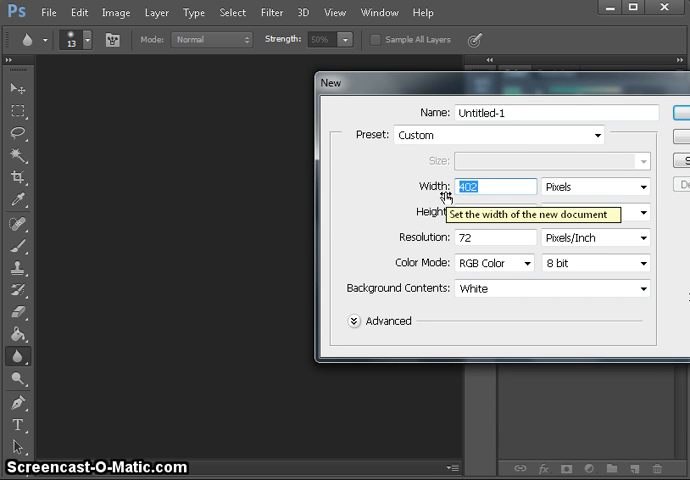
type("200")
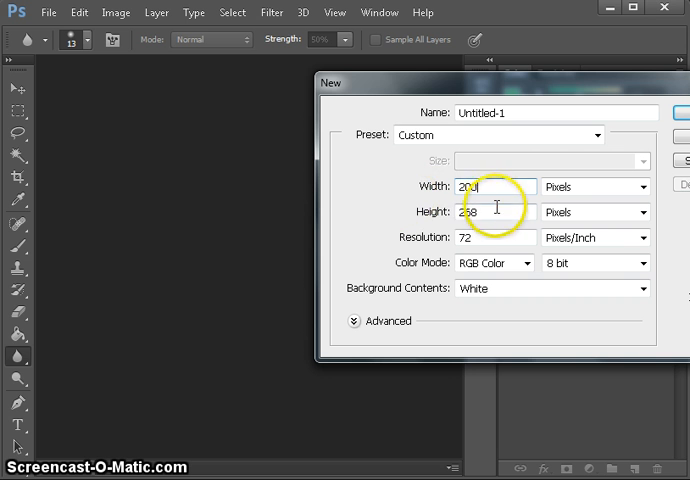
type("100")
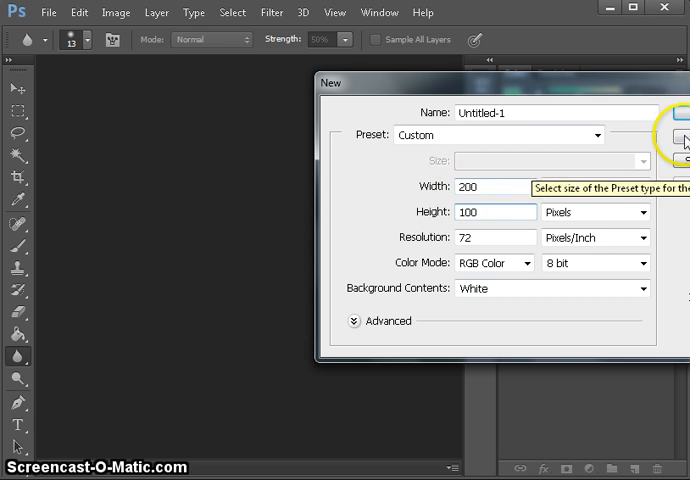
mouse_move(656, 94)
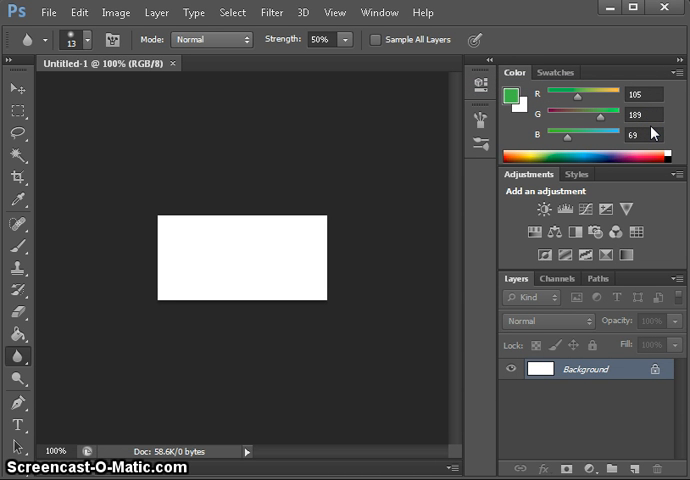
mouse_move(44, 16)
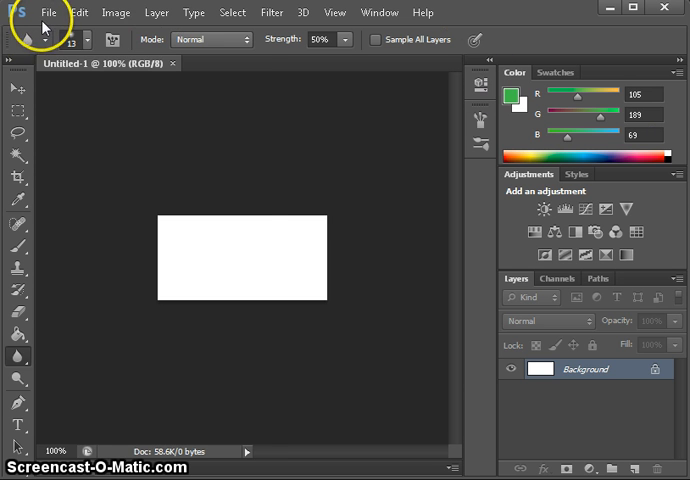
Create another new document sized 400 by 300 pixels and confirm it.
left_click(48, 12)
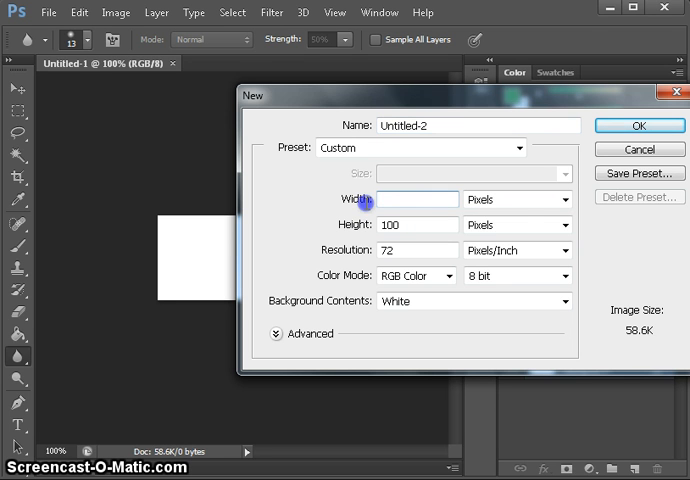
type("400")
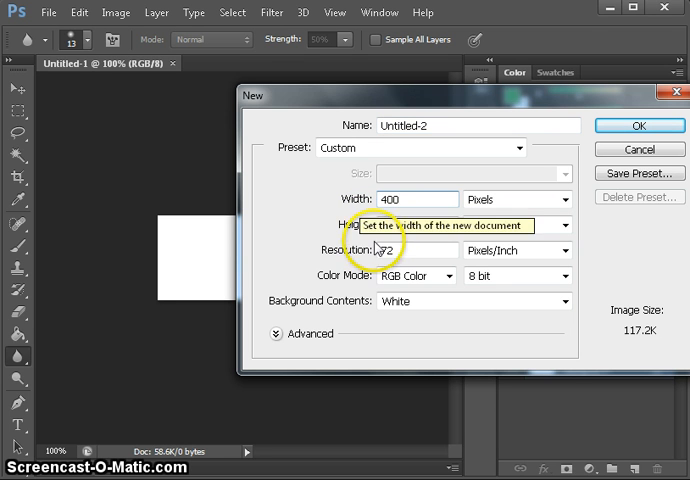
type("30")
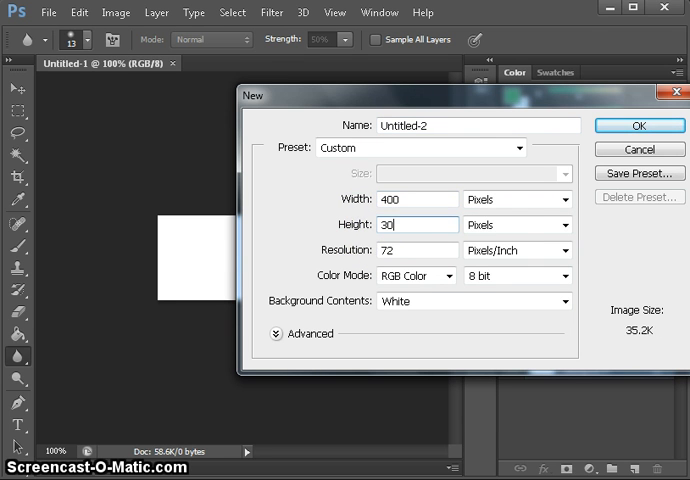
left_click(638, 124)
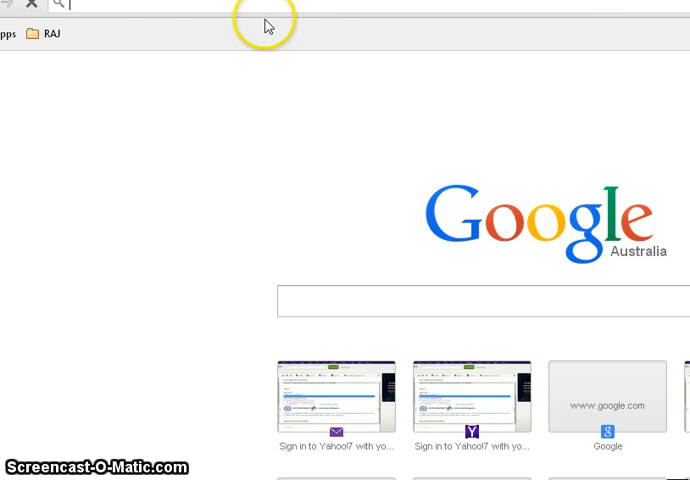
Run a Google search for 'photo with writing'.
left_click(344, 302)
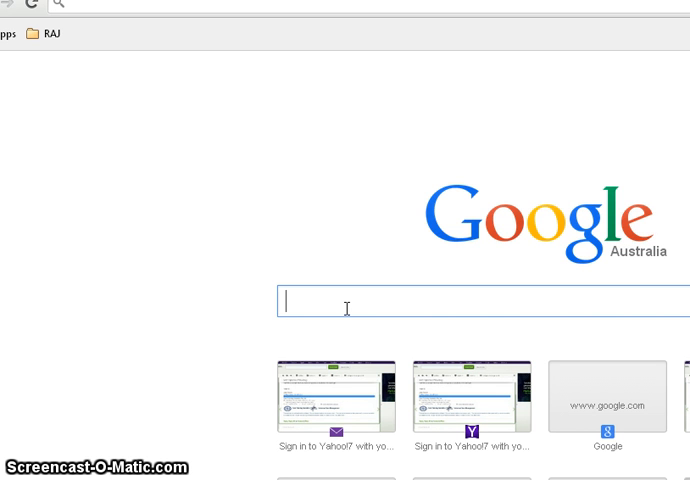
type("poto")
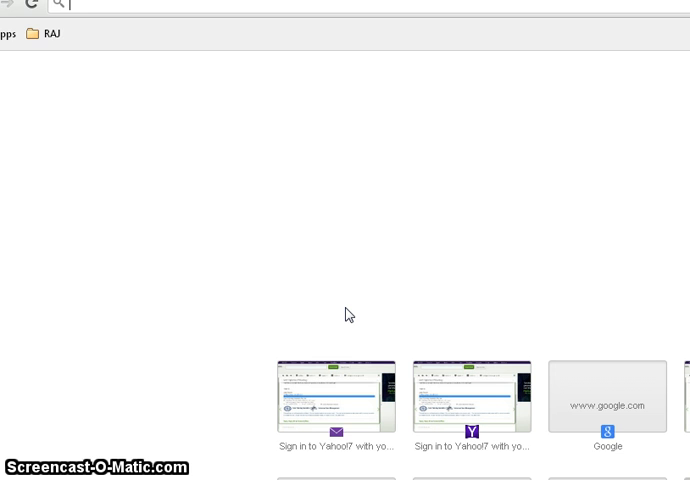
type("photo with writing")
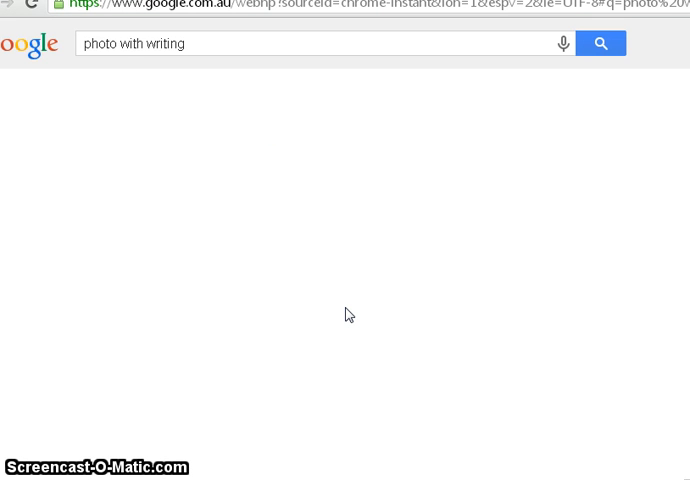
left_click(600, 44)
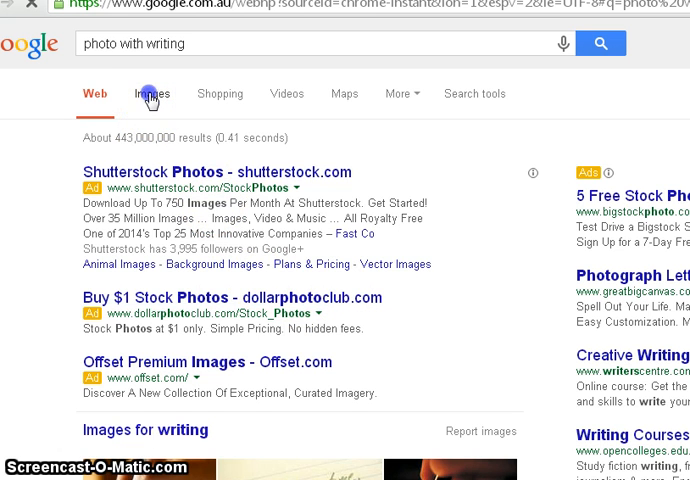
Switch to image results and save the letter-pad handwriting photo to disk.
left_click(152, 92)
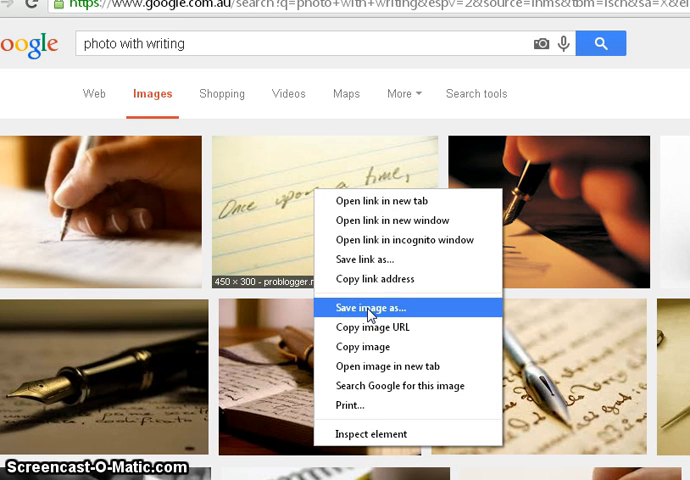
left_click(368, 308)
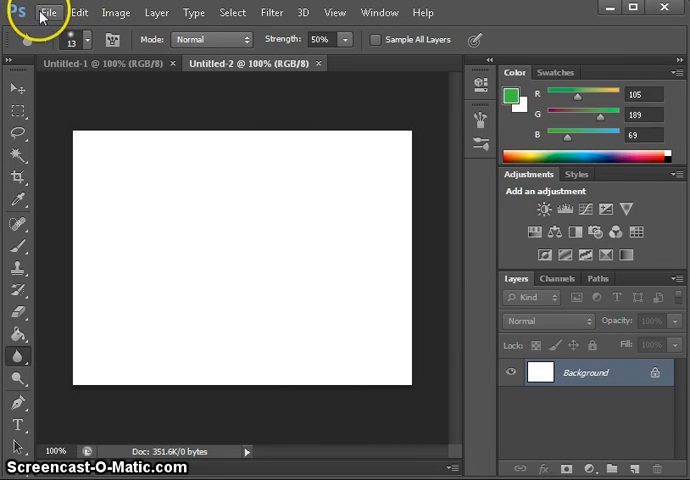
Start placing the downloaded LetterPad image from the File menu.
left_click(48, 12)
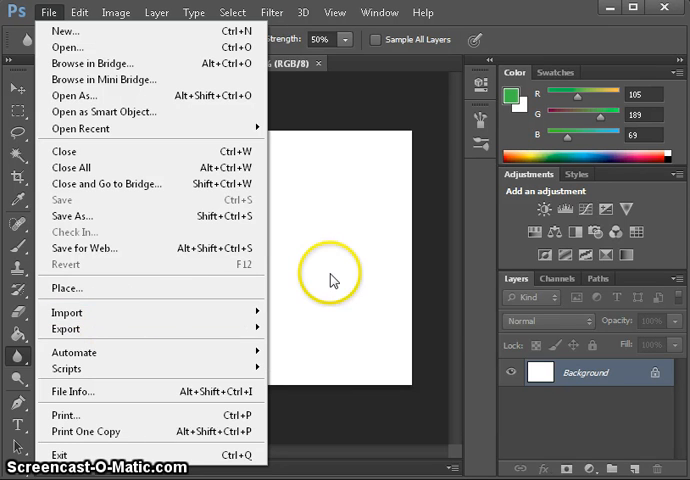
mouse_move(610, 468)
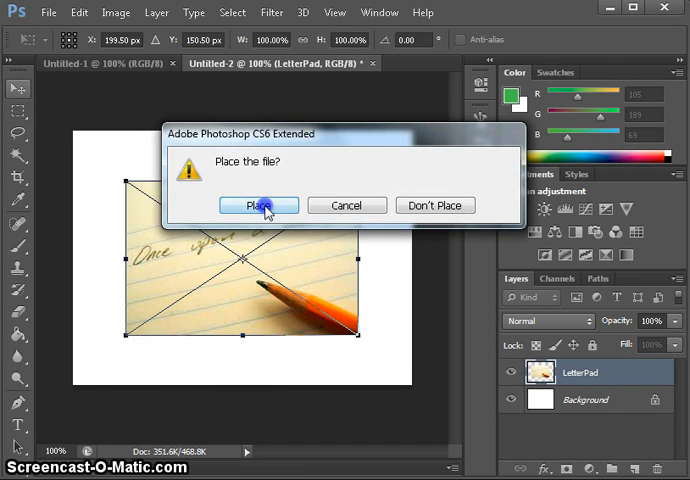
Confirm placing the LetterPad photo and position it in the document.
left_click(258, 204)
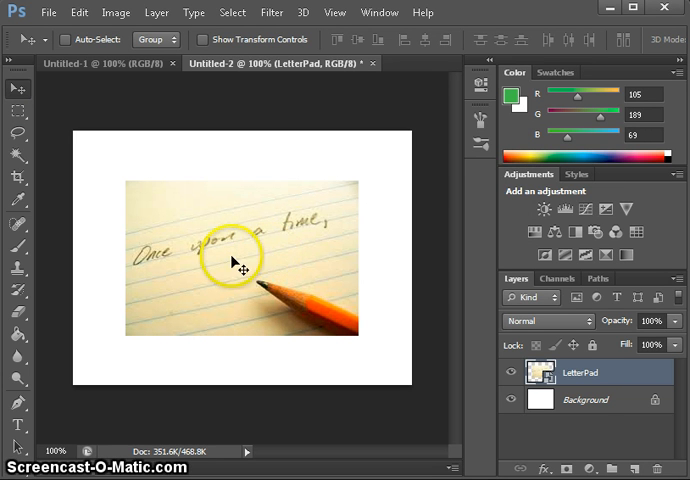
mouse_move(240, 244)
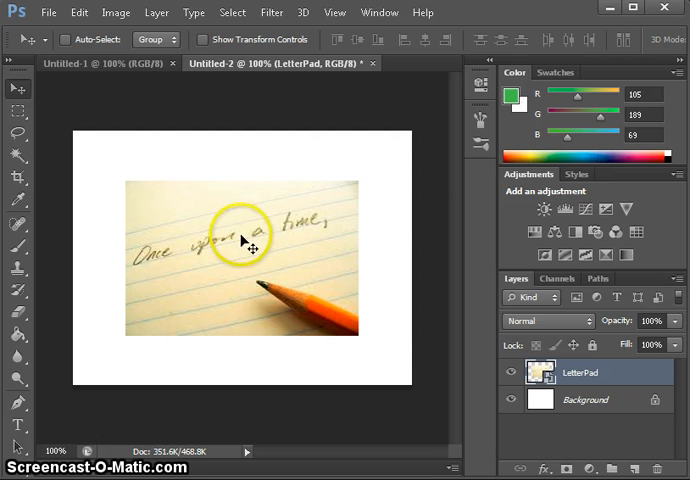
left_click_drag(244, 236, 304, 236)
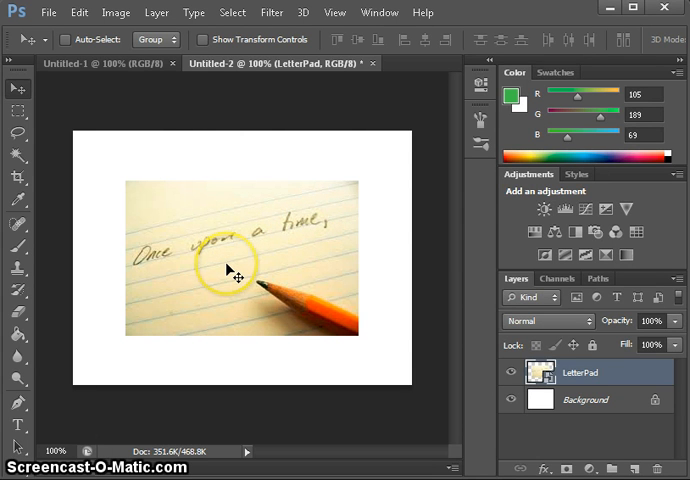
mouse_move(88, 262)
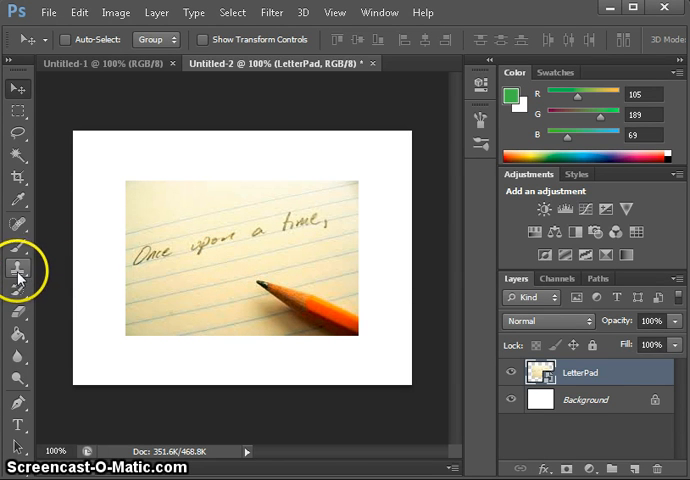
Select the Clone Stamp tool from the stamp retouching tools.
left_click(18, 270)
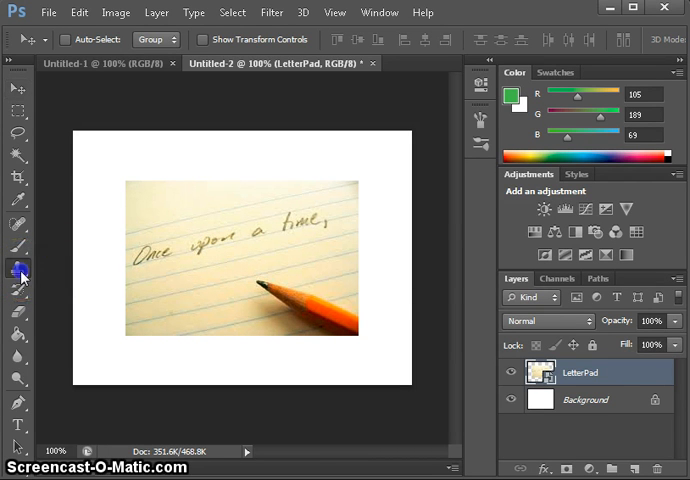
left_click(16, 266)
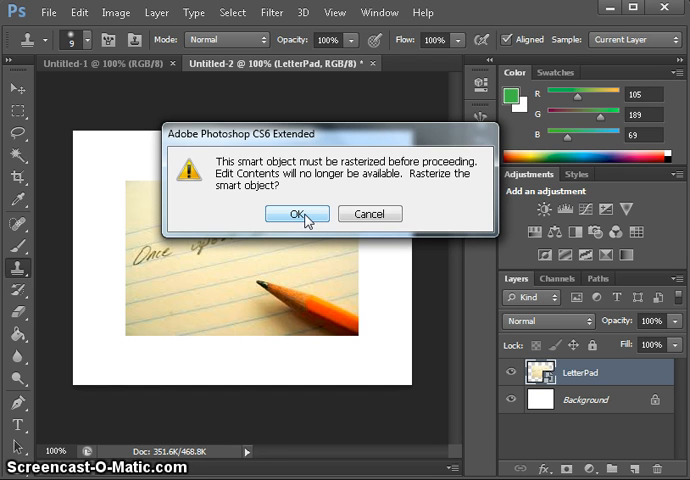
Rasterize the LetterPad layer and clone clean paper over the handwriting after 'Once'.
left_click(296, 212)
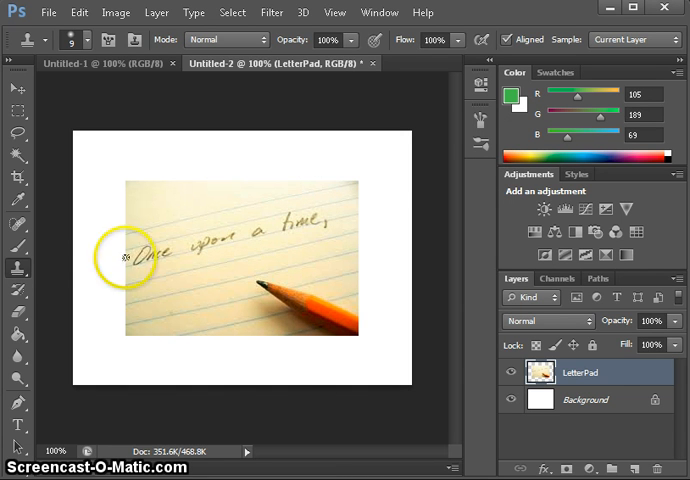
mouse_move(312, 200)
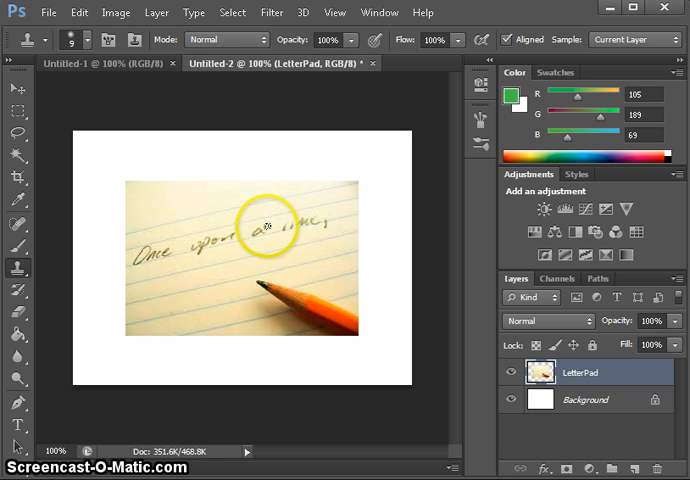
left_click(264, 230)
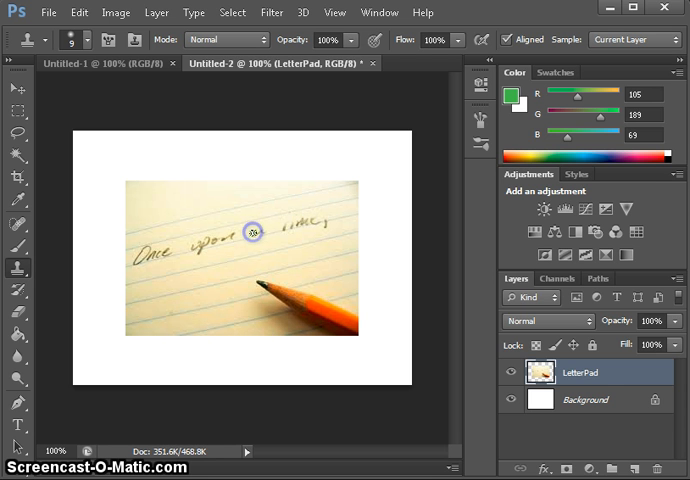
mouse_move(258, 230)
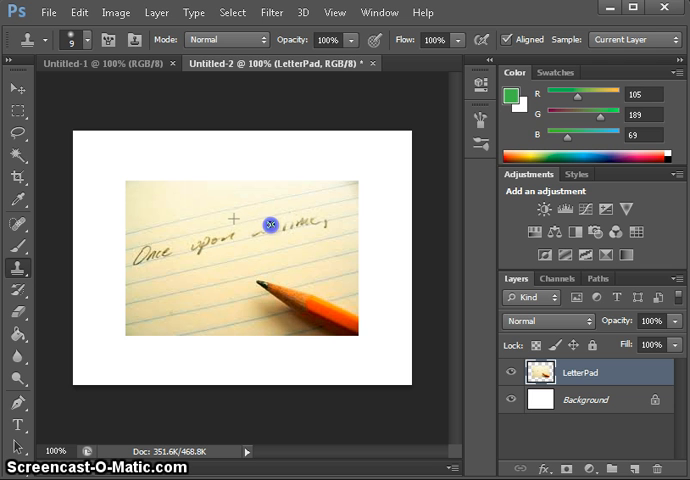
left_click_drag(270, 224, 224, 236)
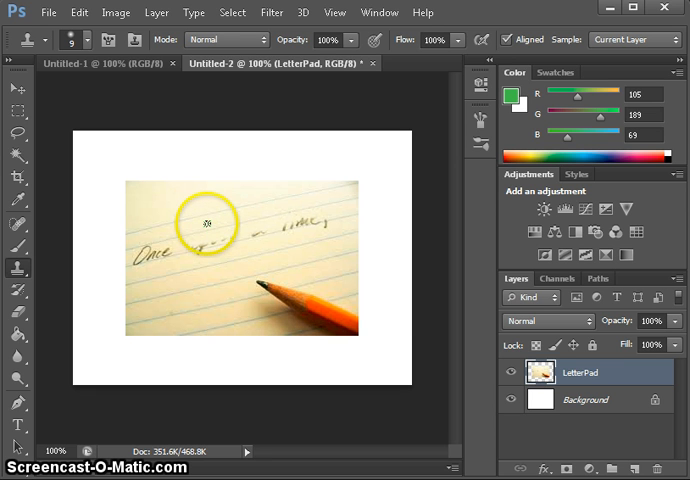
left_click(204, 224)
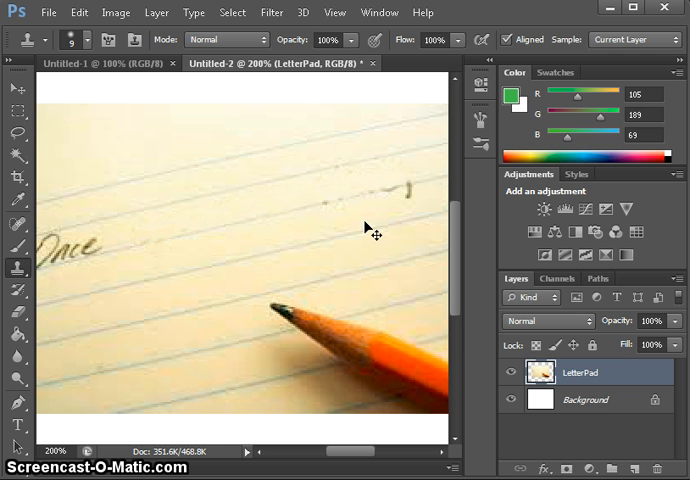
Clone over a remaining handwriting stroke near the word 'Once'.
left_click(348, 212)
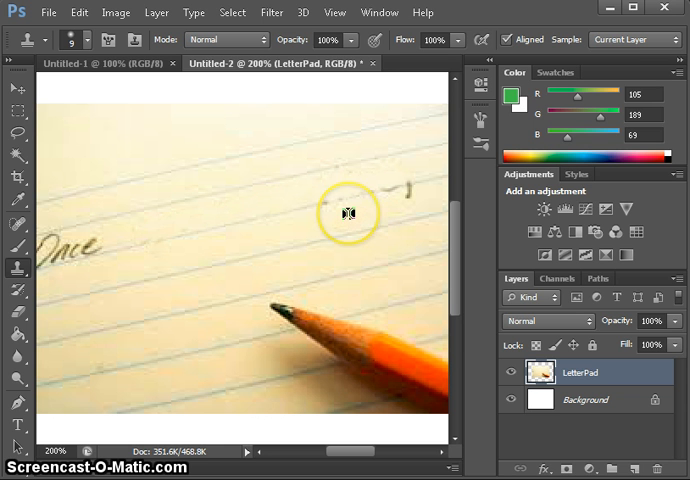